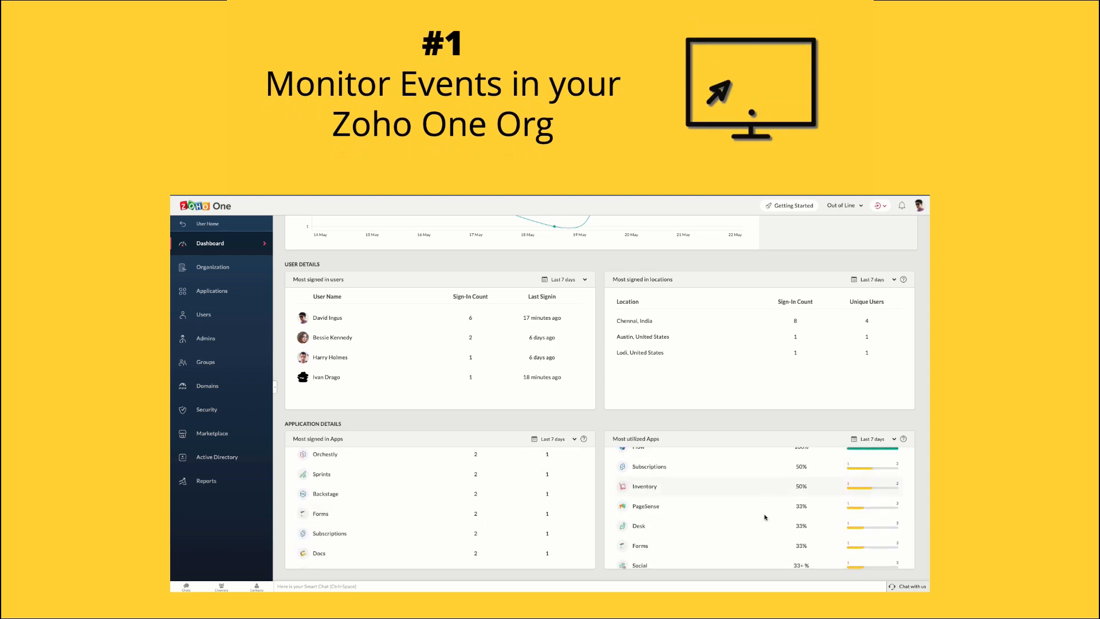
Review the Marketing group's details and reach the Assign Admin panel from the Admins area
left_click(206, 480)
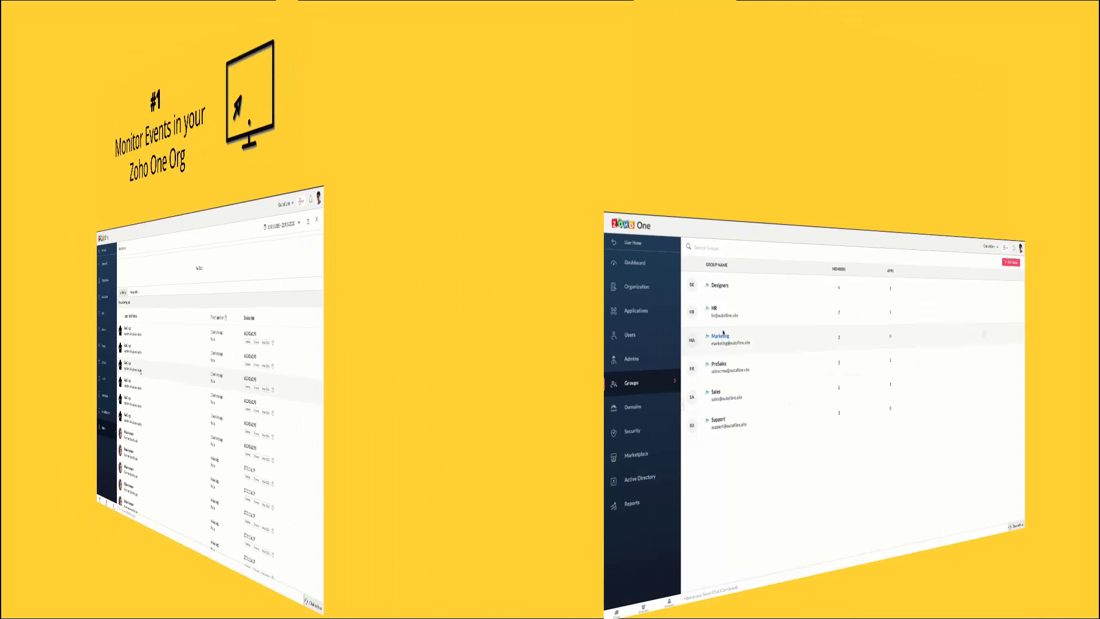
left_click(719, 338)
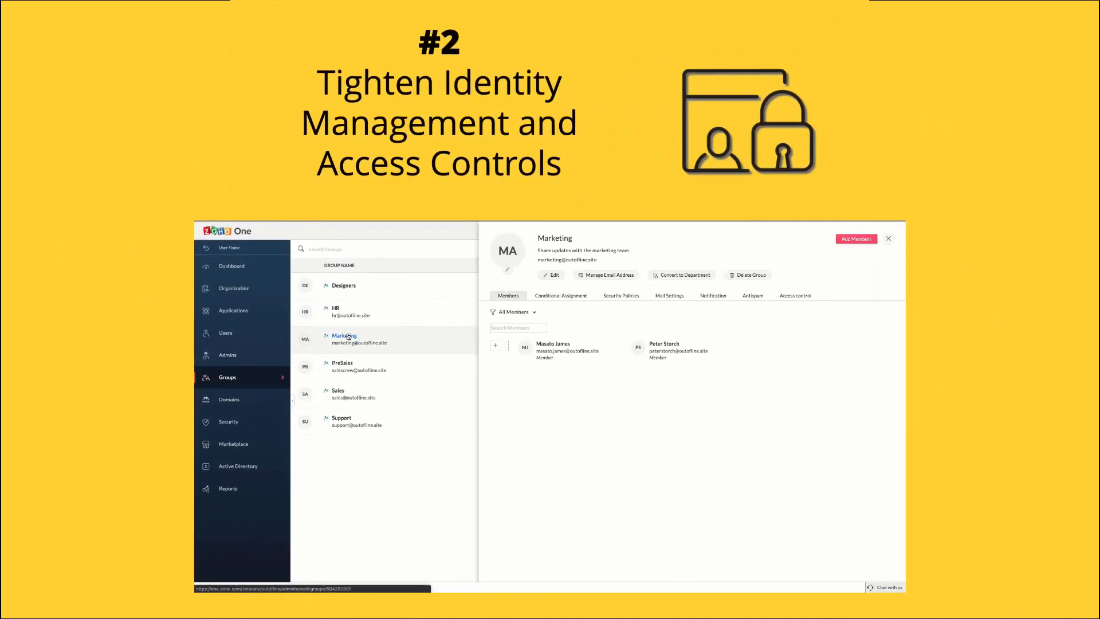
left_click(561, 296)
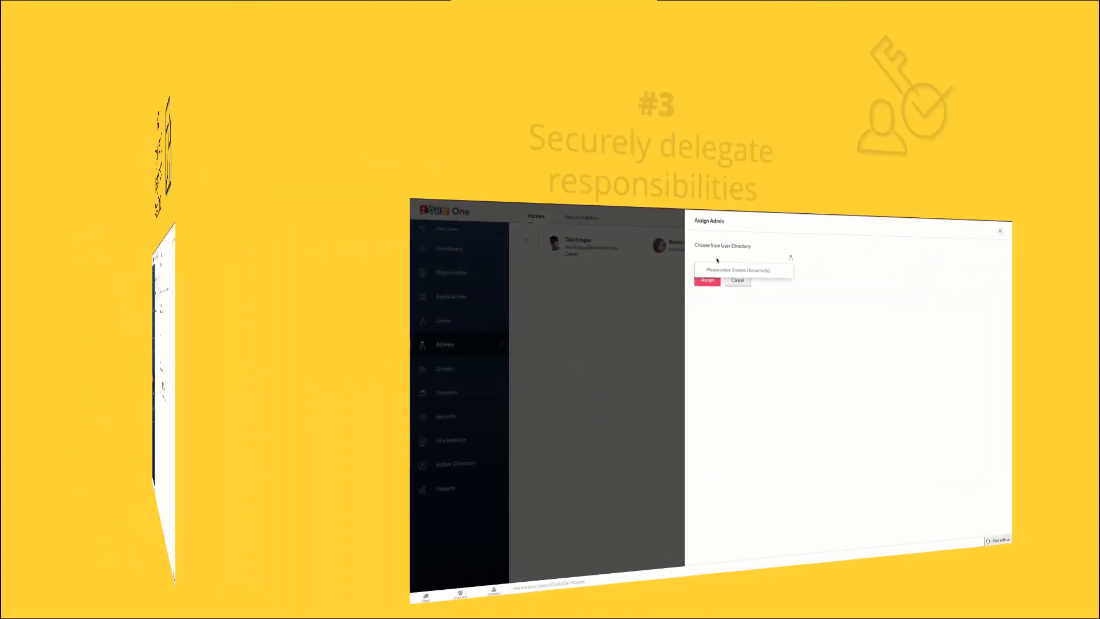
Search the user directory for 'harr' before moving on to the security policies
type("harr")
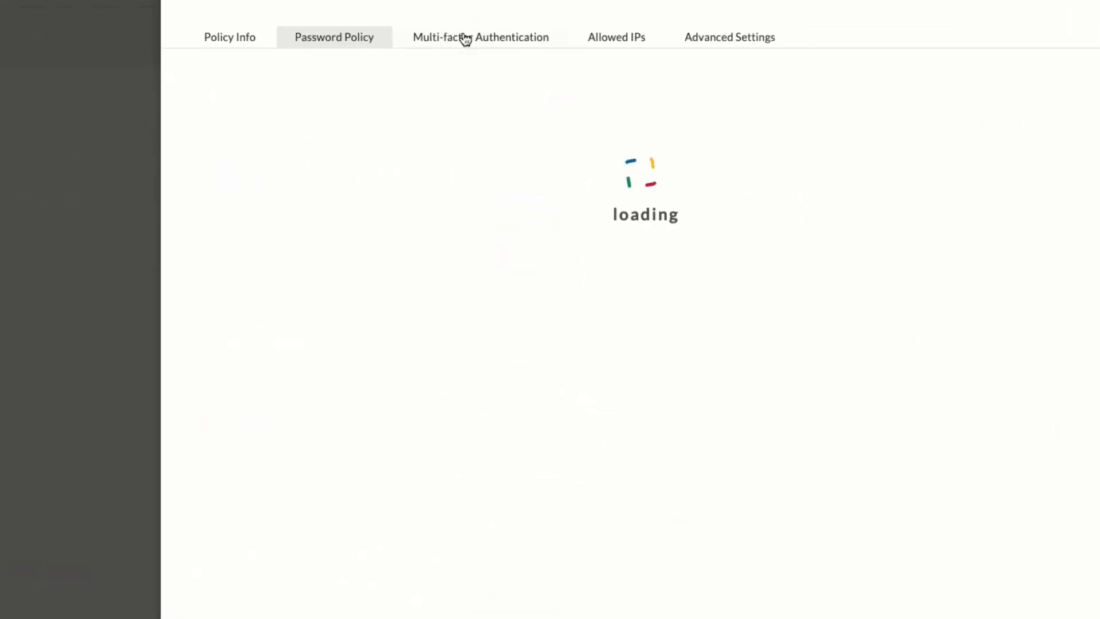
Add a policy with display name MY ORG POLICY applied to the PreSales group
left_click(729, 36)
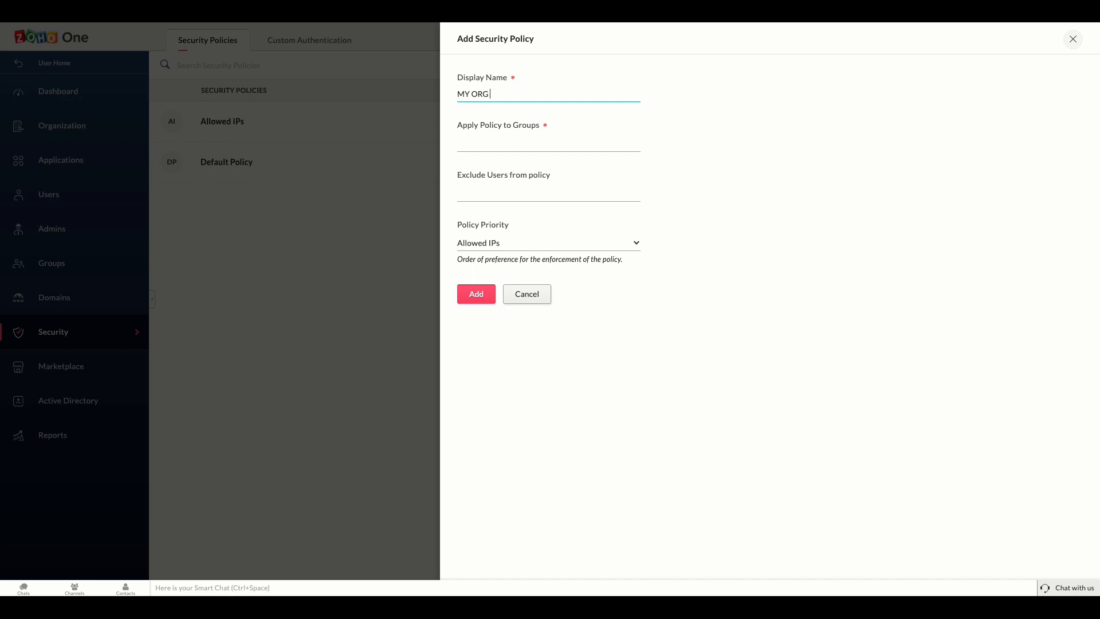
type("POLICY")
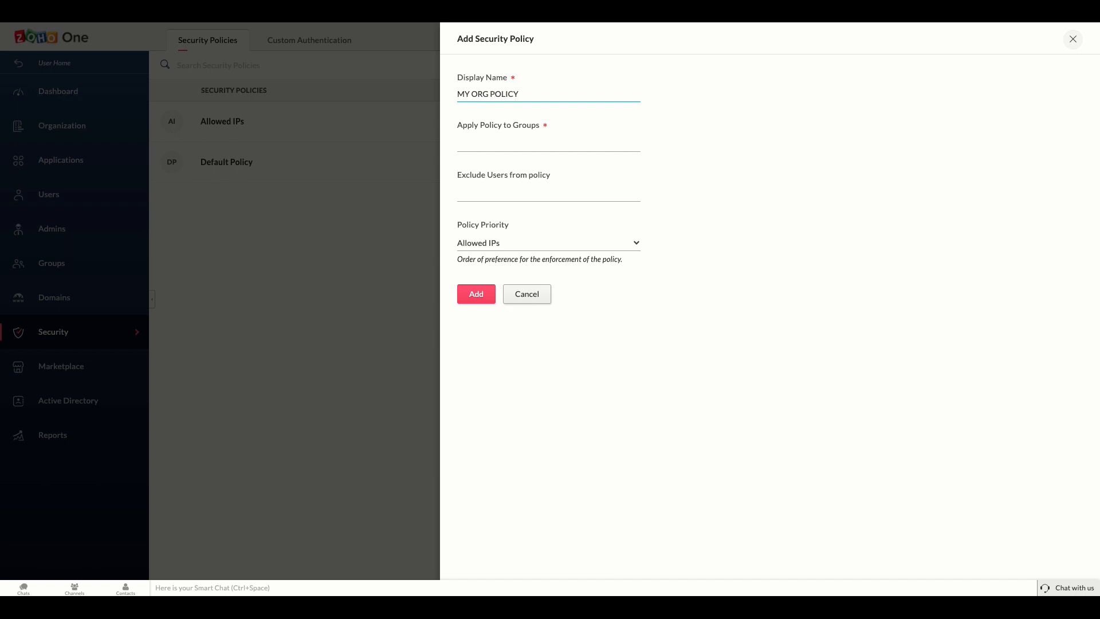
type("PRE")
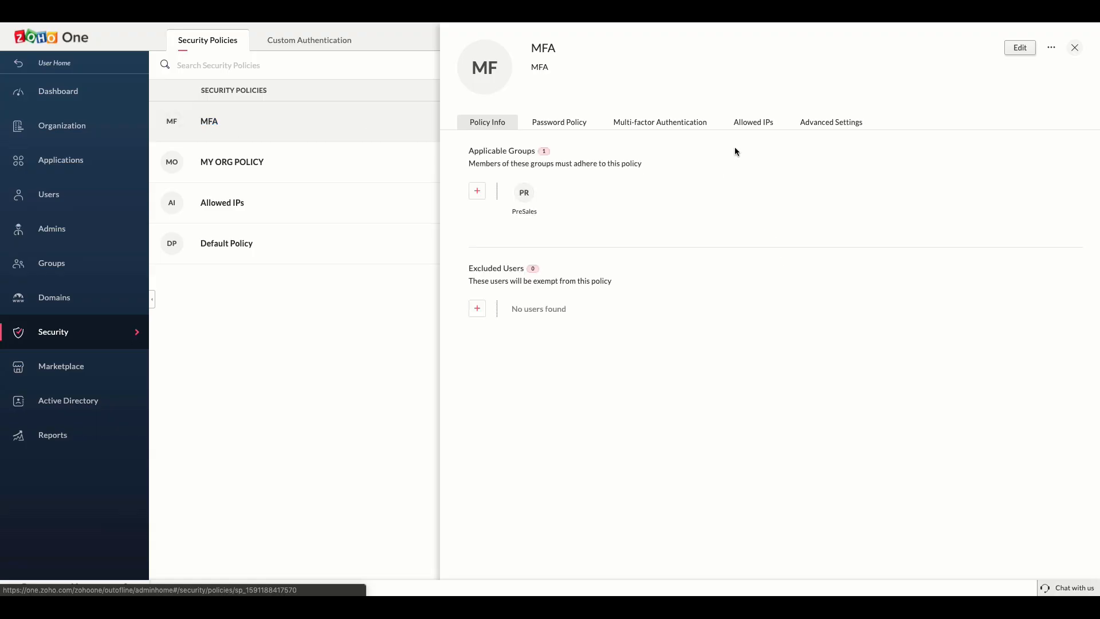
Enable OneAuth with all its sign-in methods plus Google Authenticator as MFA options
left_click(659, 122)
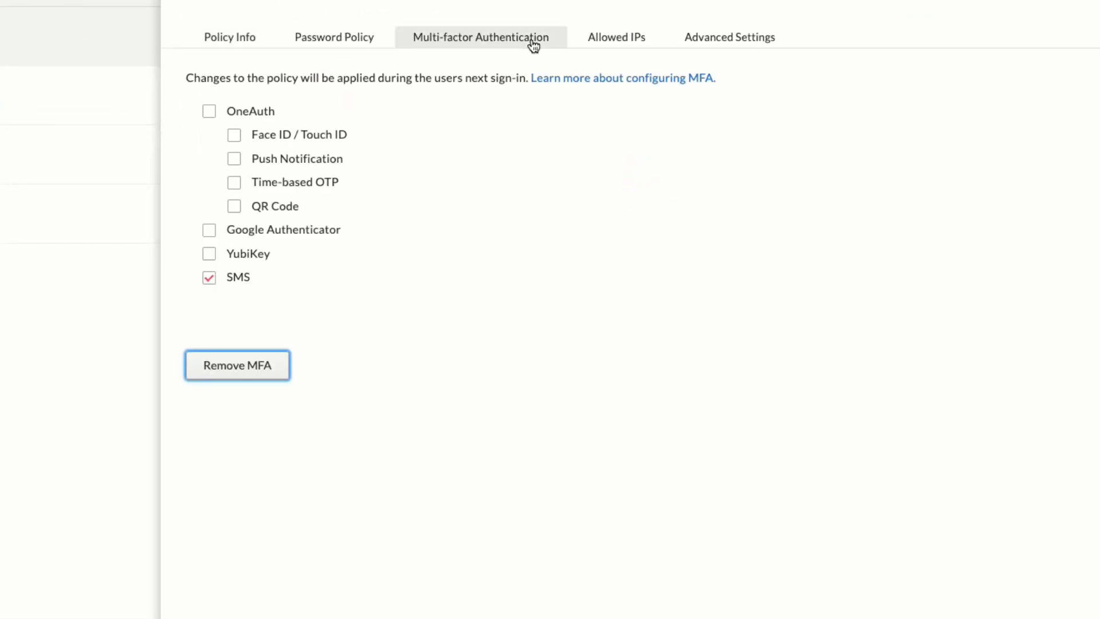
left_click(209, 111)
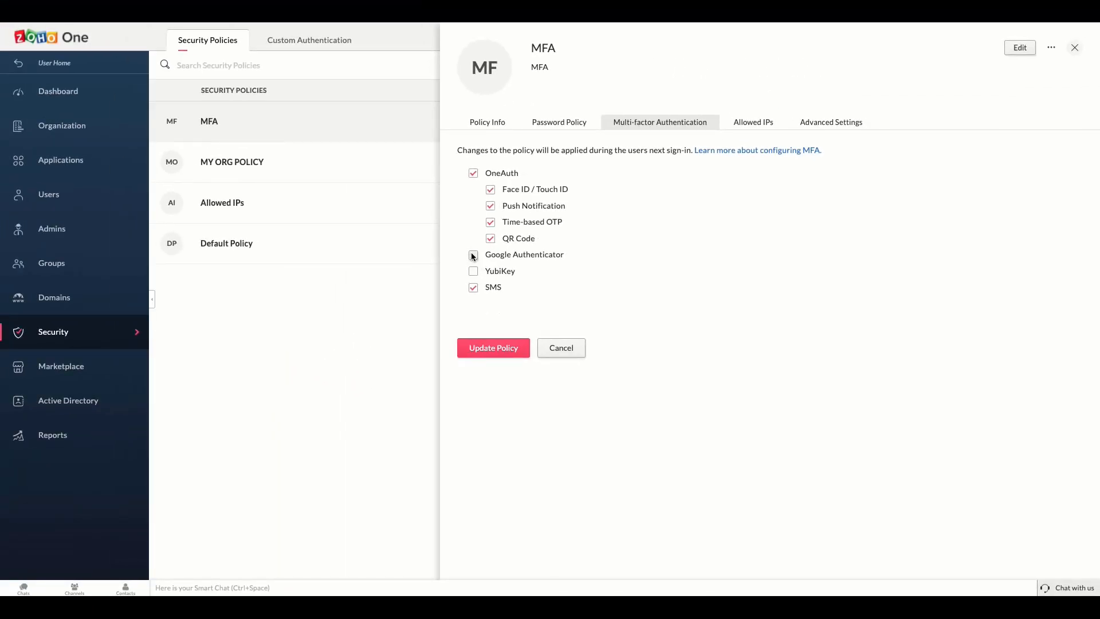
left_click(473, 254)
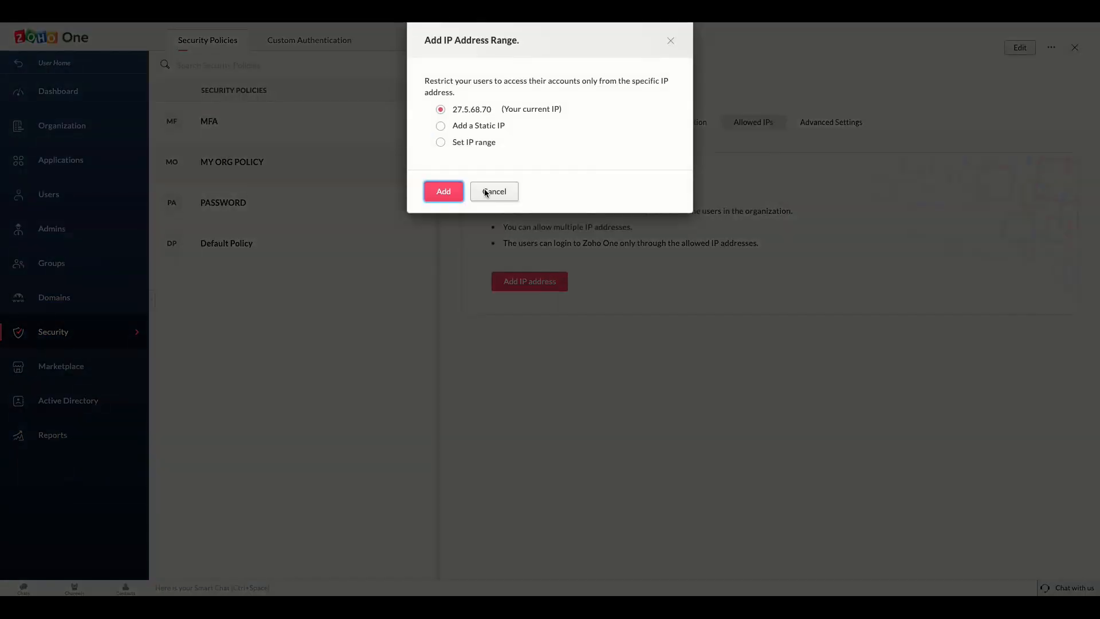
Choose Set IP range and enter 27.5.68.70 as the starting address
left_click(440, 143)
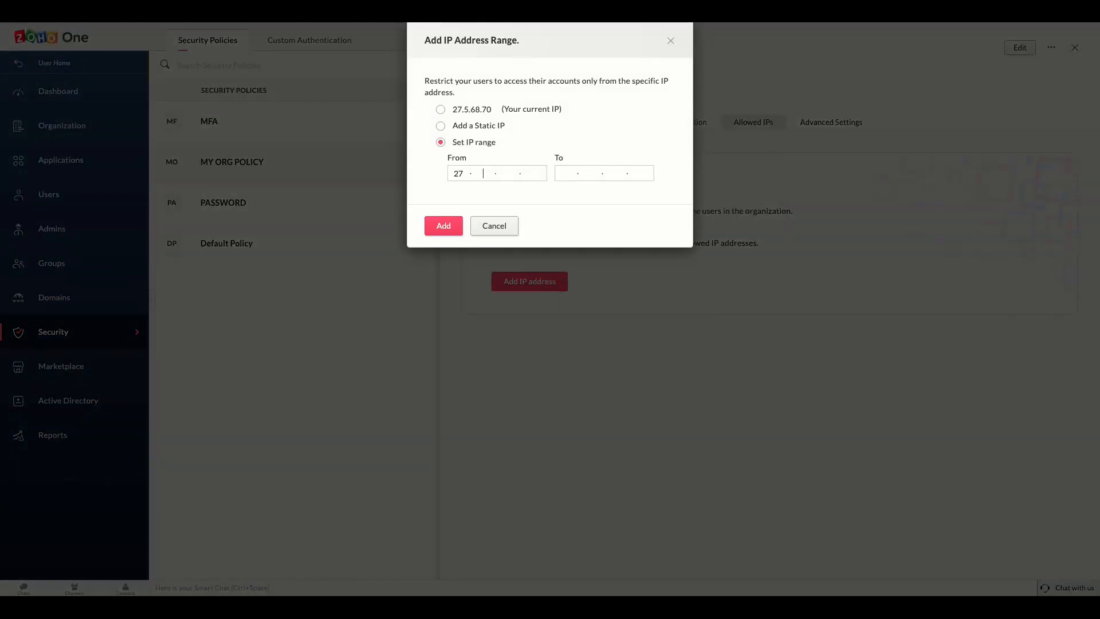
type("5")
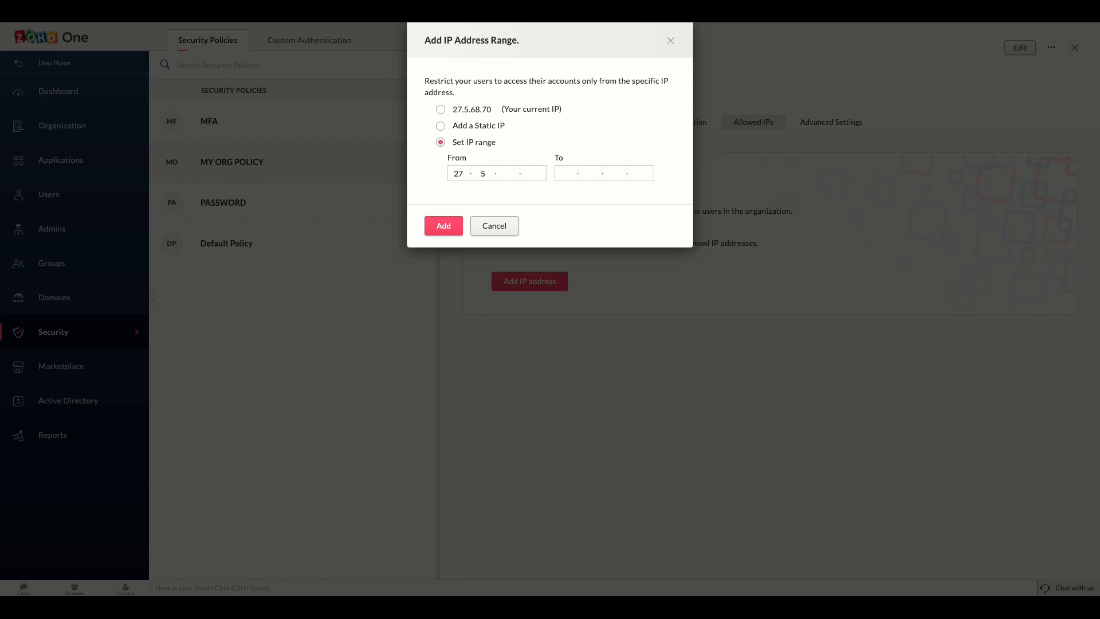
type("68.70")
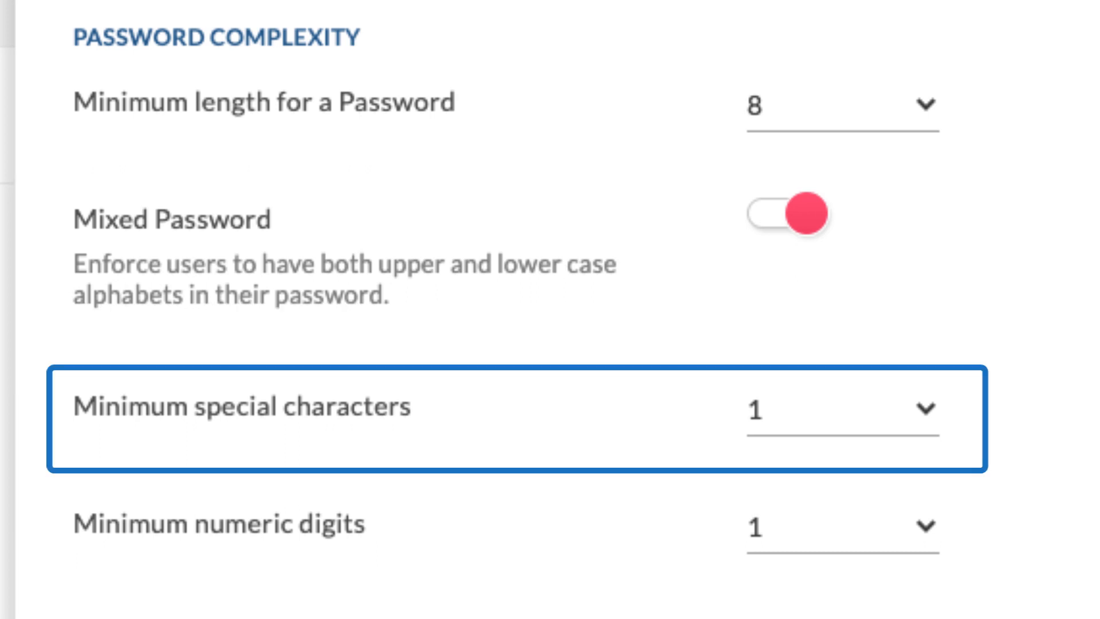
Require at least one special character in the password policy
left_click(703, 263)
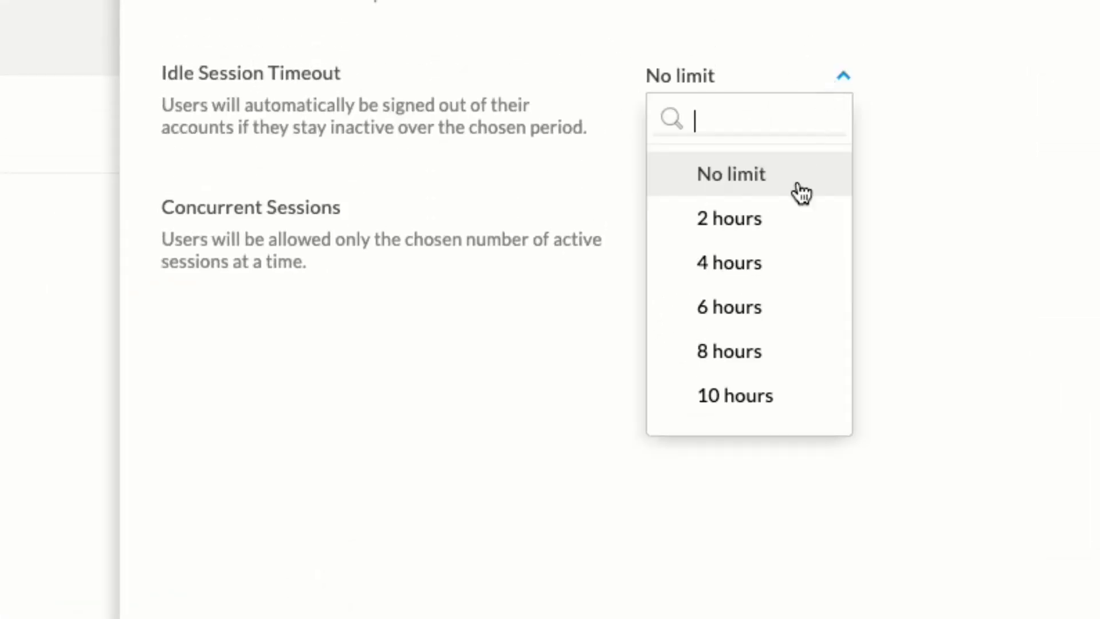
Set an 8-hour idle session timeout and view the session lifetime choices
left_click(729, 351)
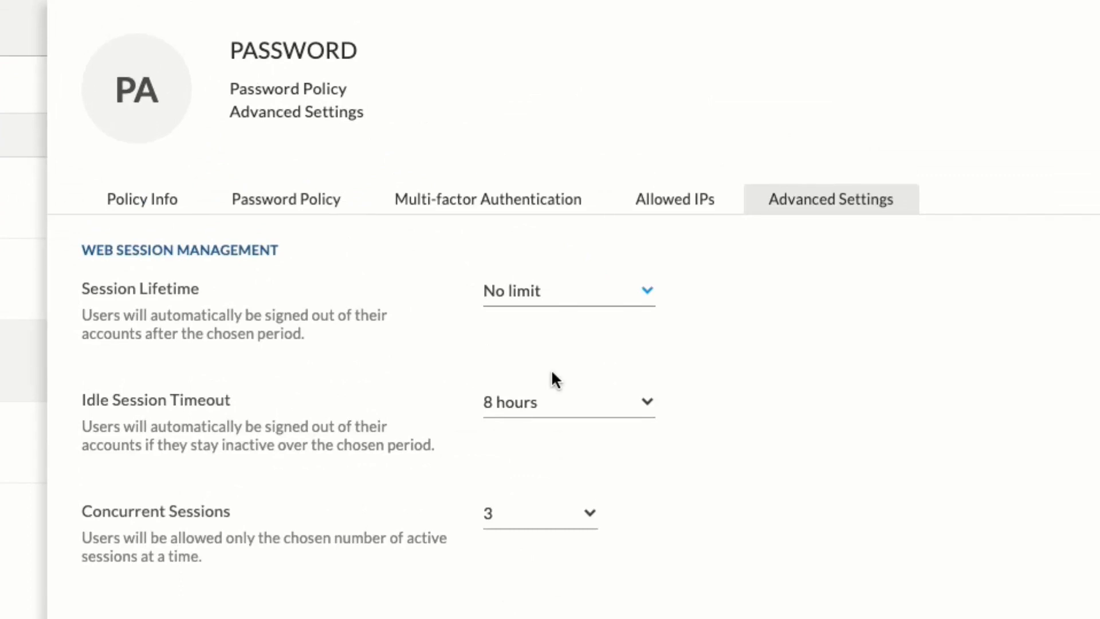
left_click(569, 290)
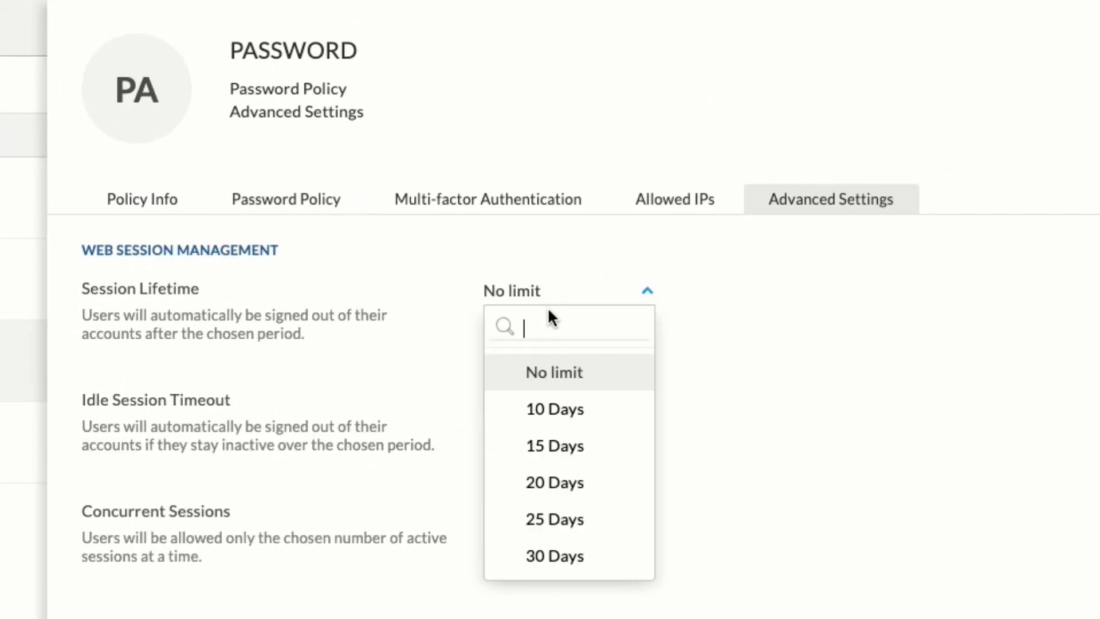